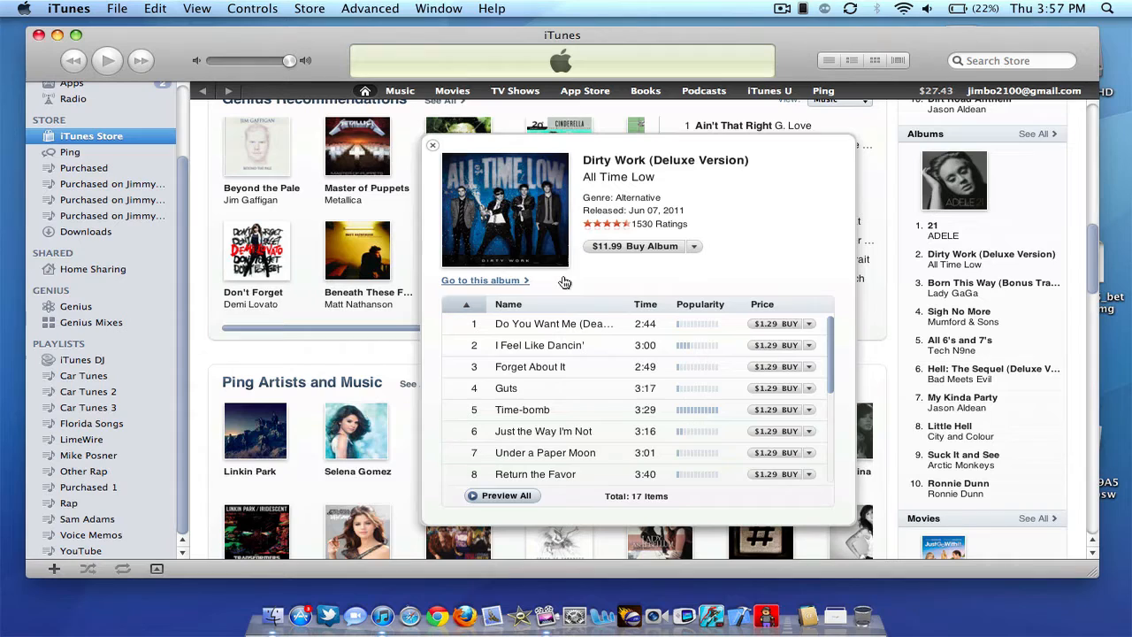
{"action": "mouse_move", "coordinate": [781, 262]}
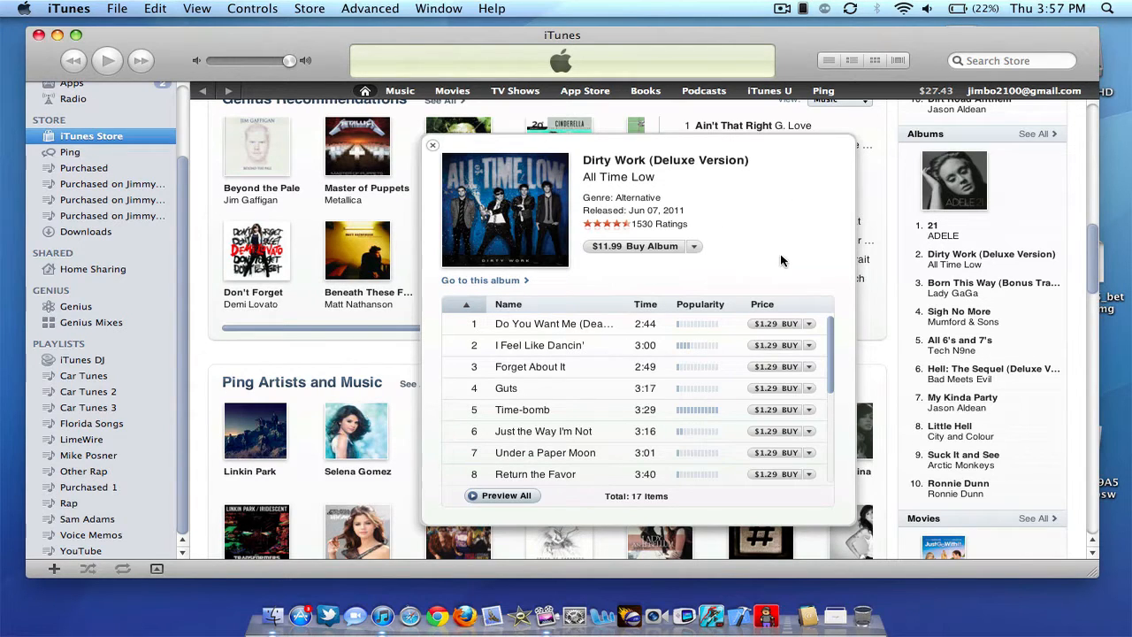
{"action": "mouse_move", "coordinate": [688, 290]}
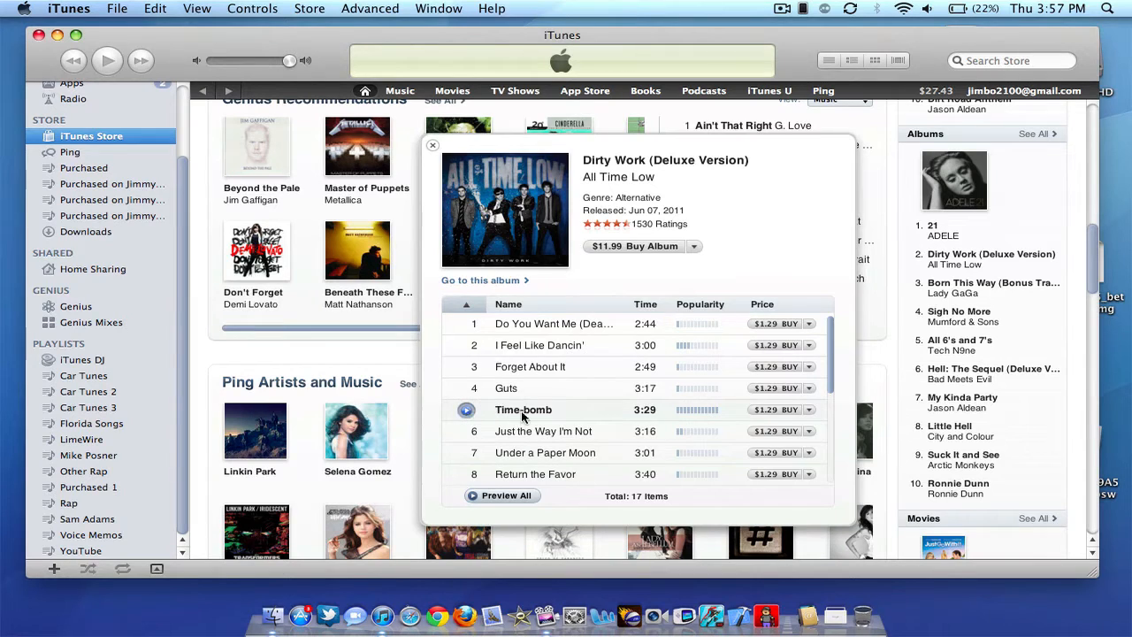
{"action": "mouse_move", "coordinate": [765, 410]}
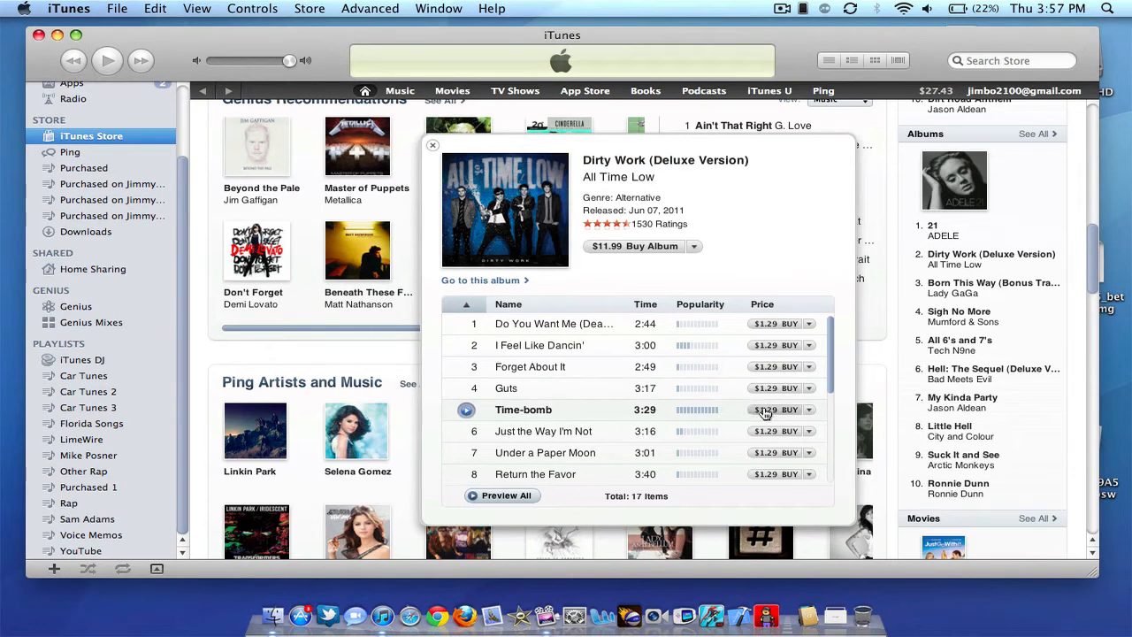
Begin buying Time-bomb via its $1.29 BUY button in the Dirty Work (Deluxe Version) list
{"action": "left_click", "coordinate": [775, 411]}
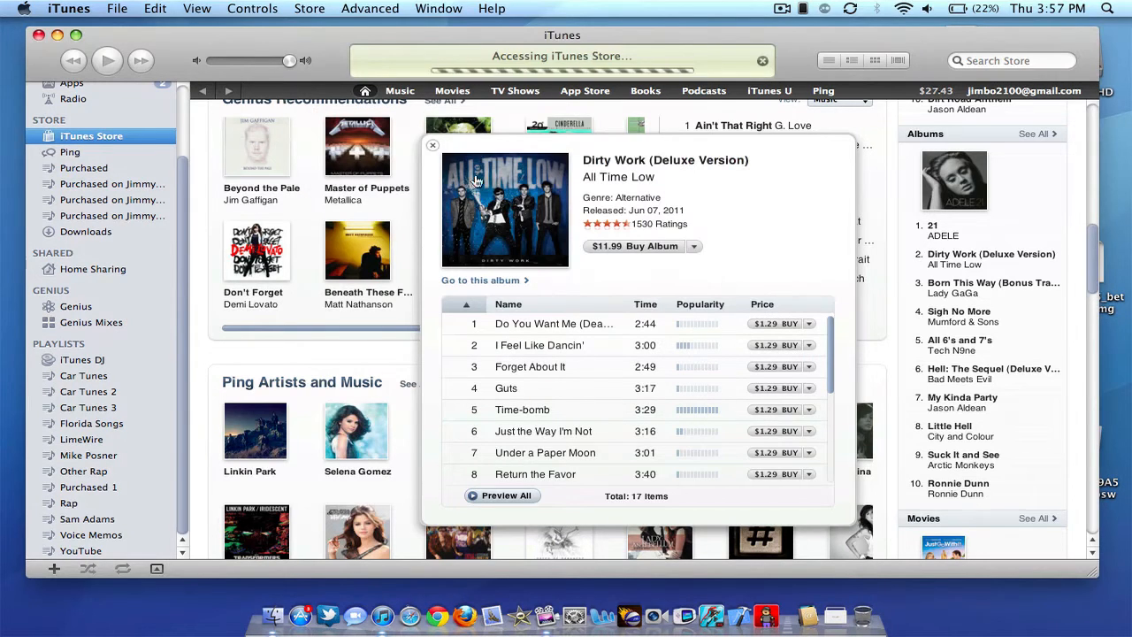
Confirm the buy-and-download dialog so Time-bomb by All Time Low is purchased
{"action": "left_click", "coordinate": [775, 410]}
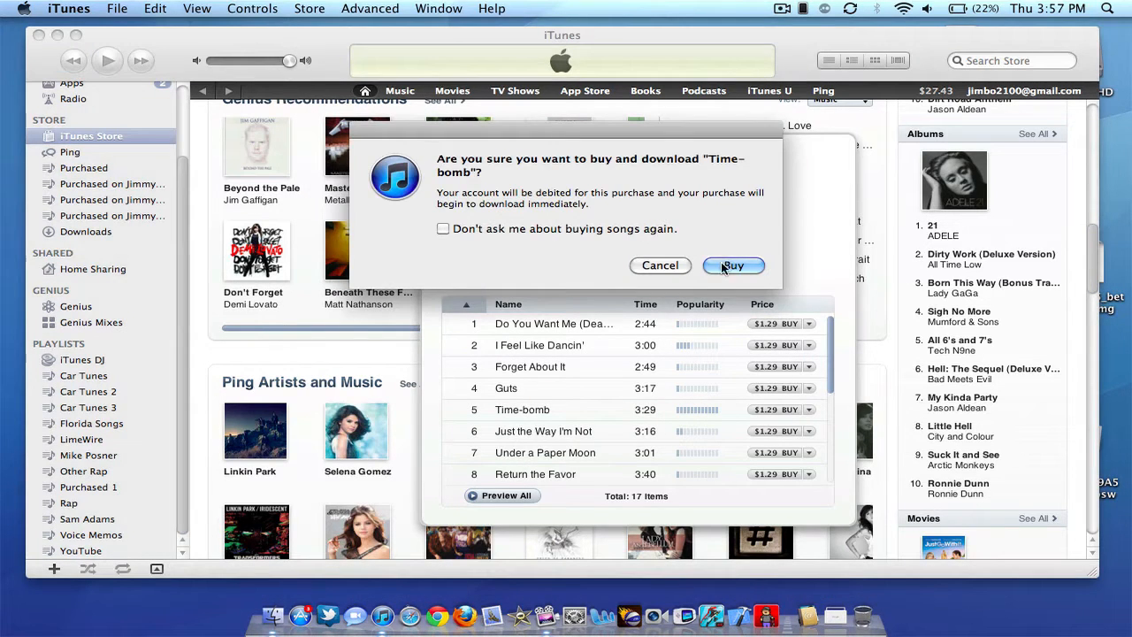
{"action": "left_click", "coordinate": [732, 265]}
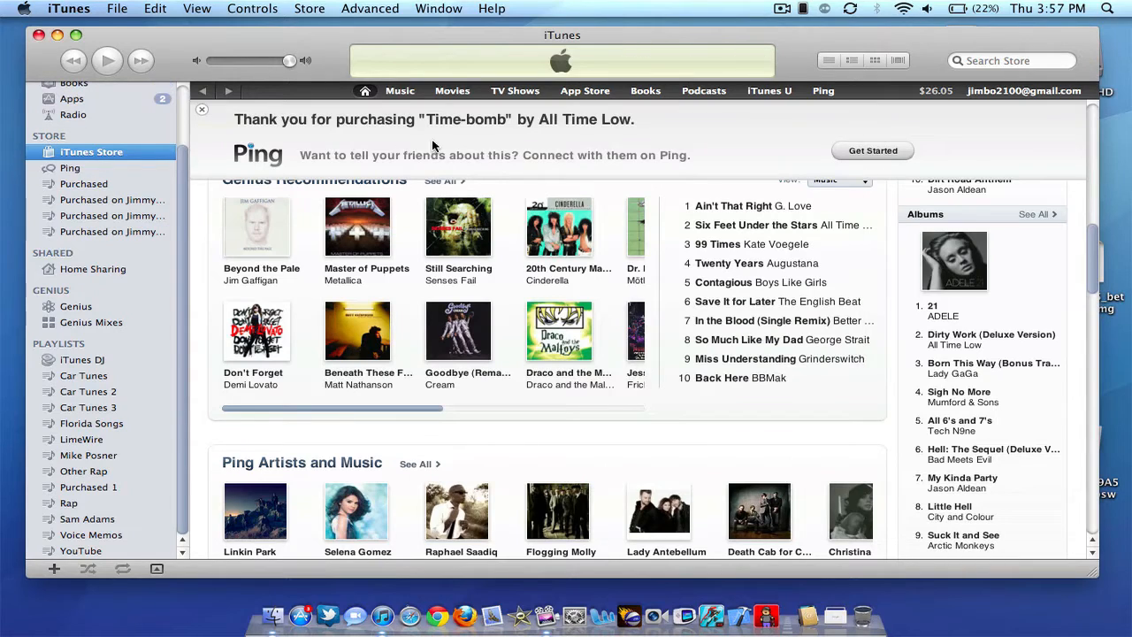
{"action": "mouse_move", "coordinate": [474, 124]}
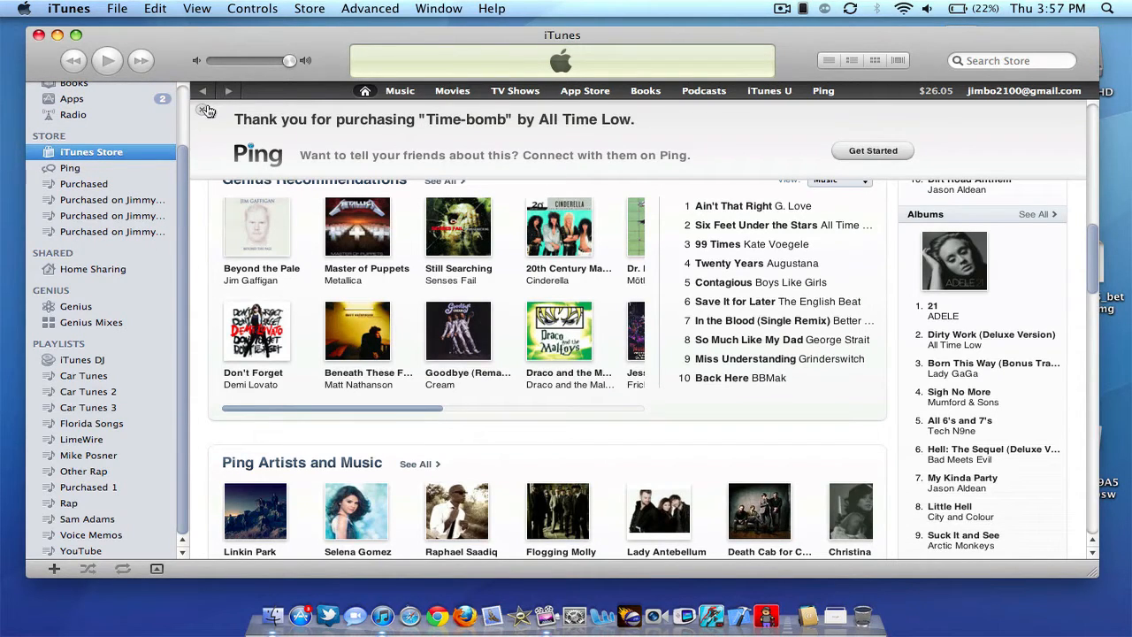
Dismiss the Ping thank-you banner and notice, then show the Purchased playlist listing Time-bomb
{"action": "left_click", "coordinate": [209, 110]}
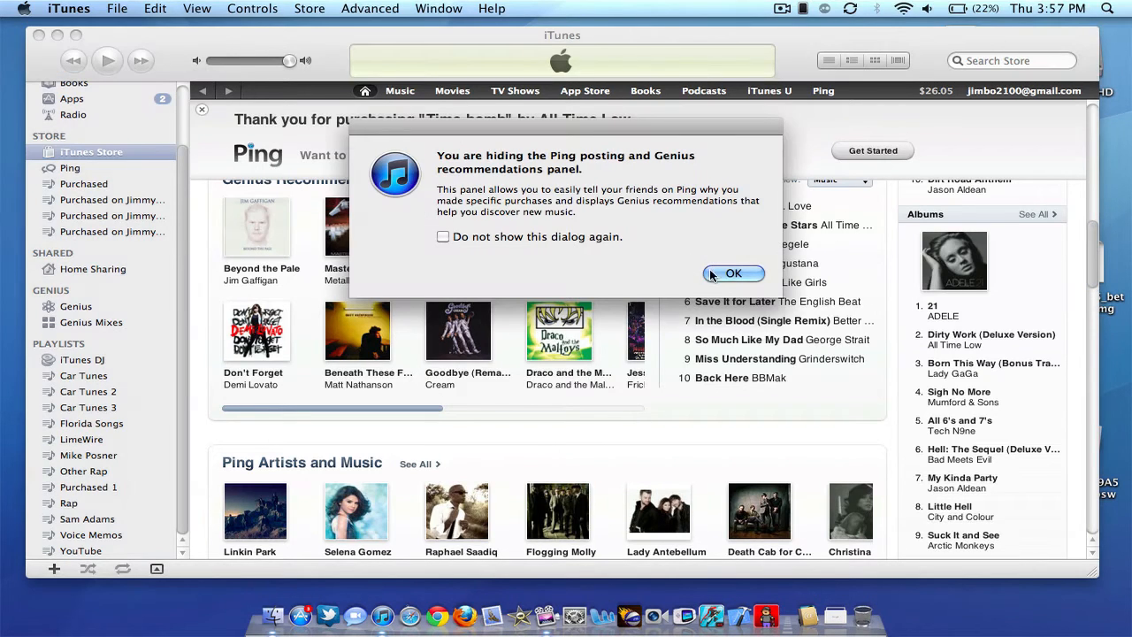
{"action": "left_click", "coordinate": [732, 273]}
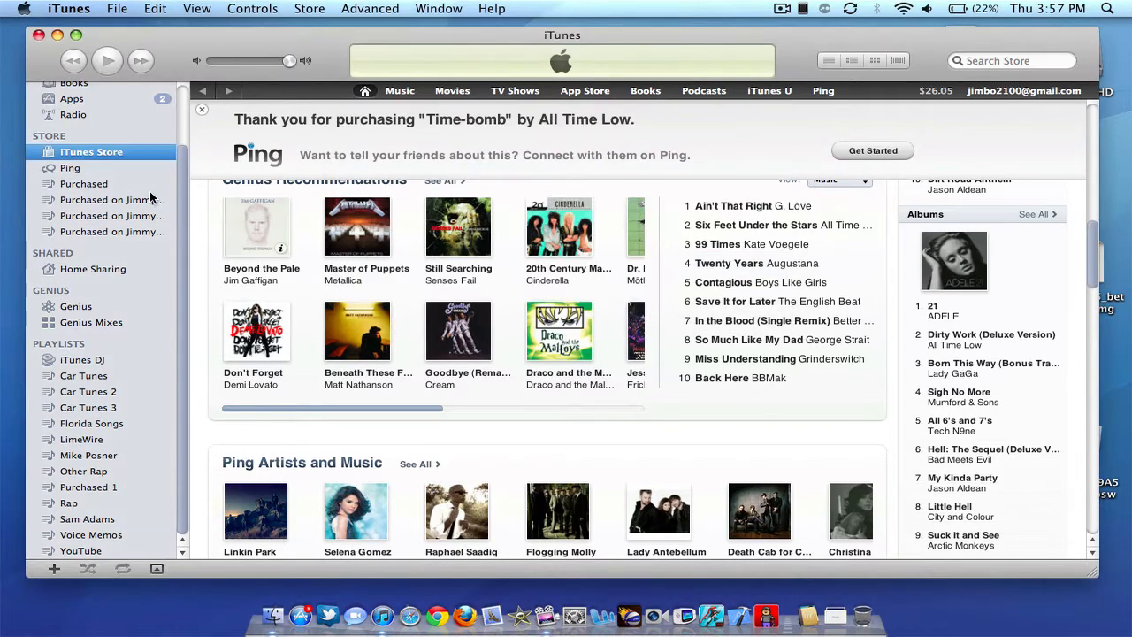
{"action": "left_click", "coordinate": [84, 182]}
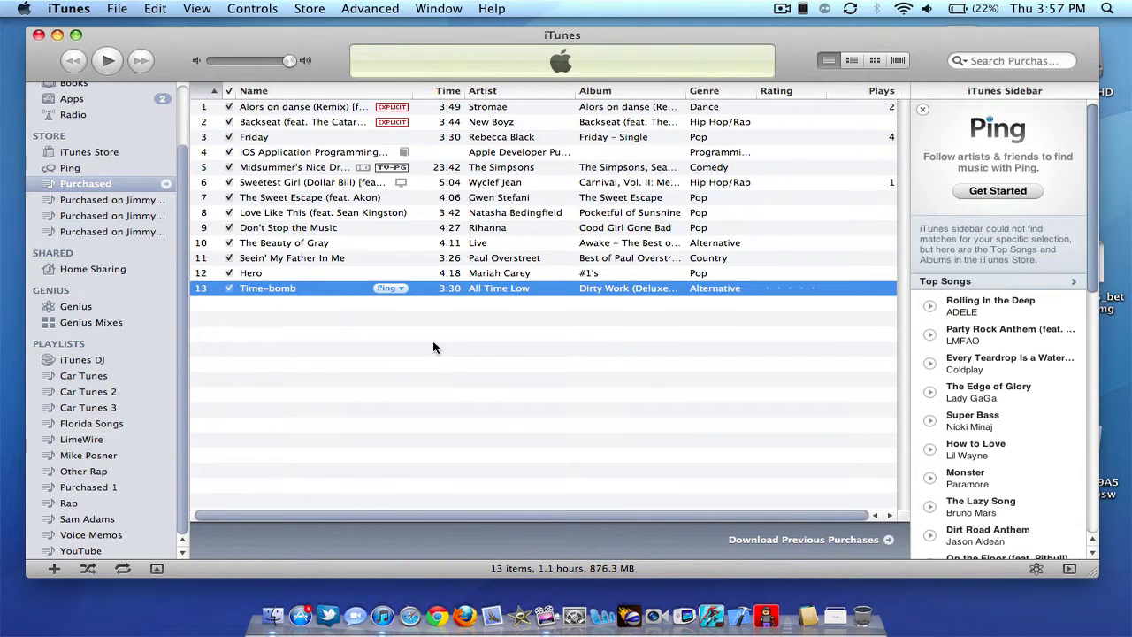
{"action": "mouse_move", "coordinate": [453, 350]}
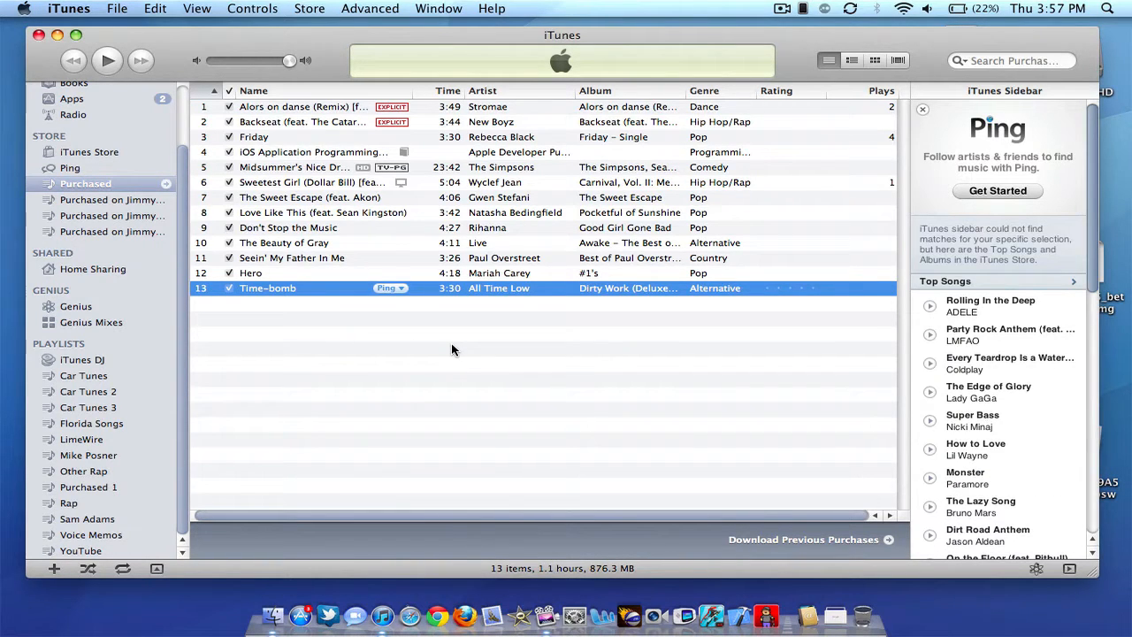